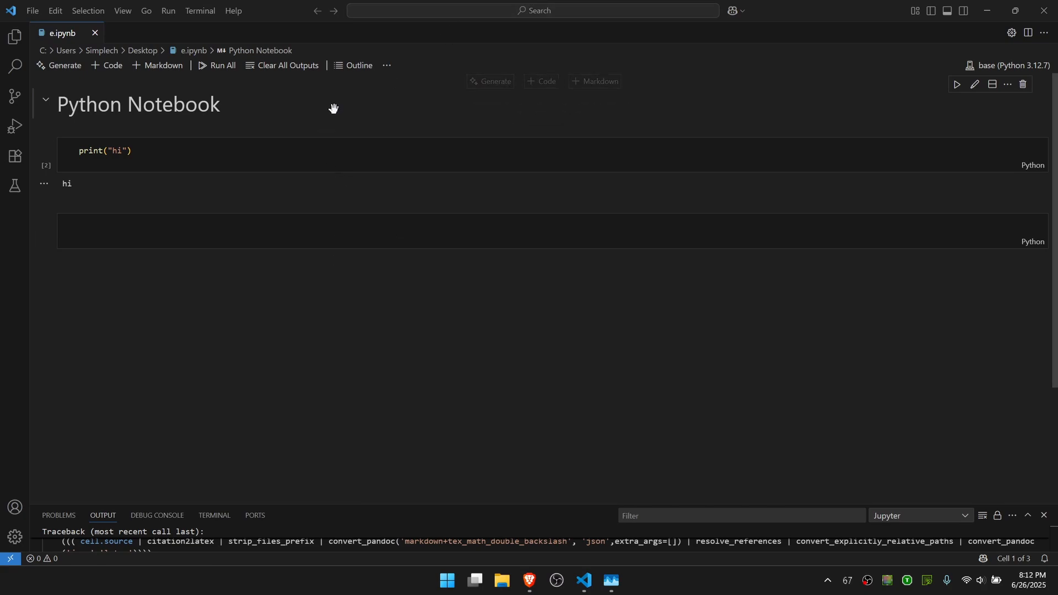
Attempt a notebook export, then close the Output panel showing the 'Pandoc wasn't found' error
left_click(386, 65)
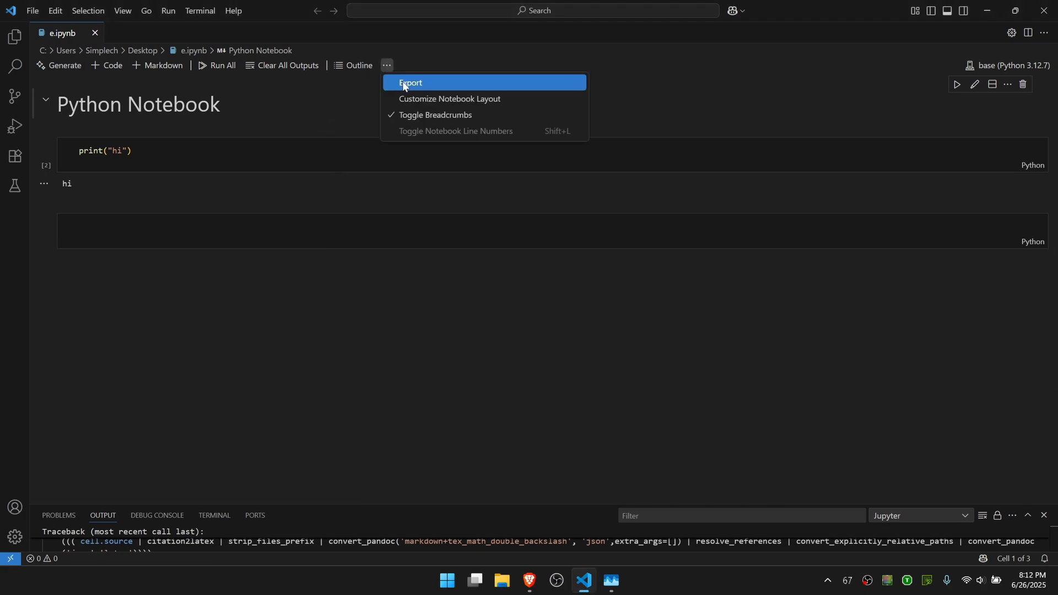
left_click(409, 82)
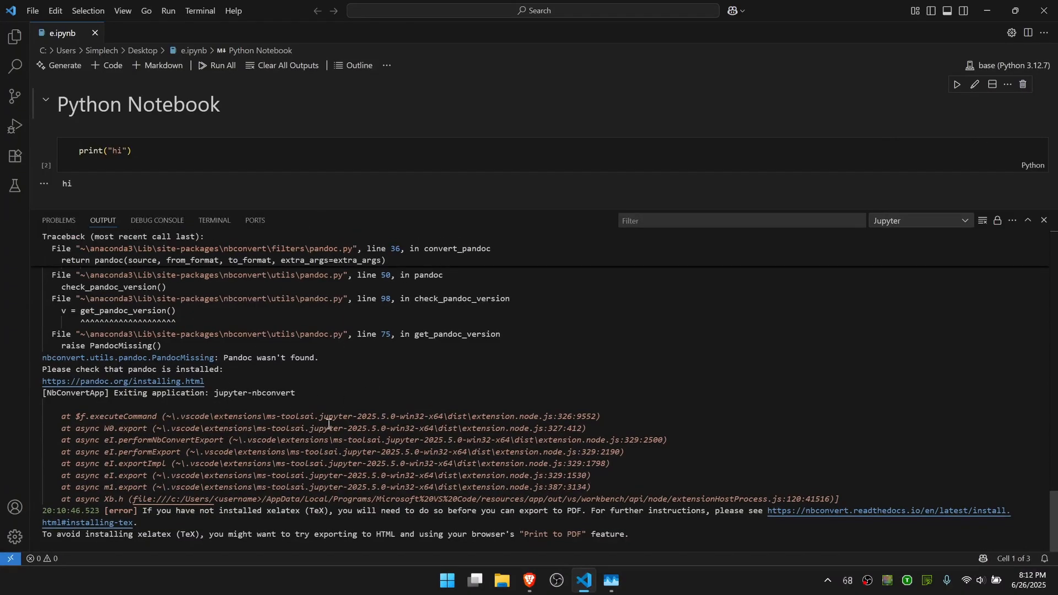
mouse_move(349, 217)
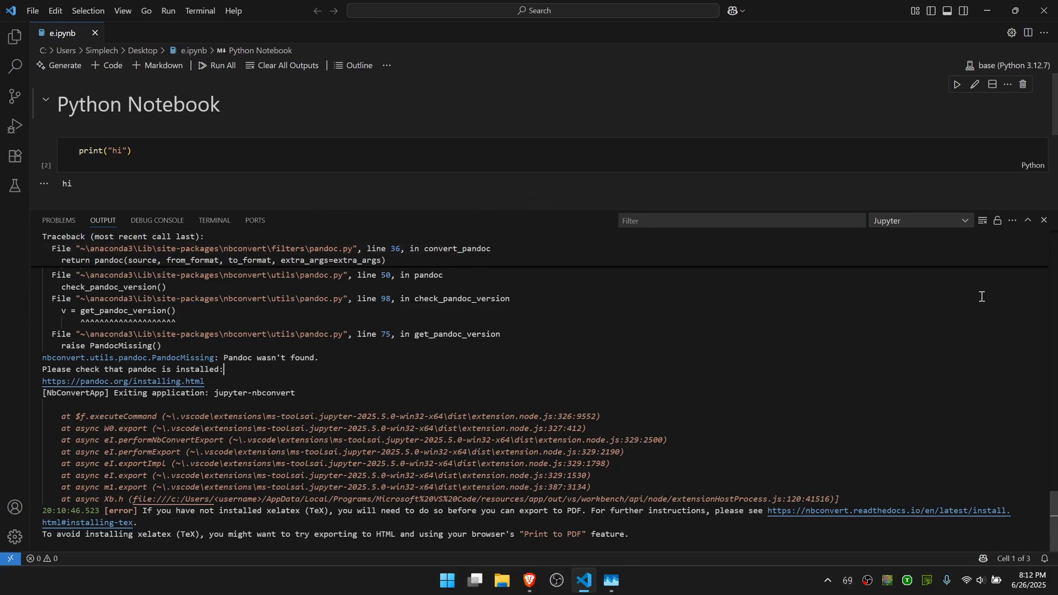
left_click(1044, 220)
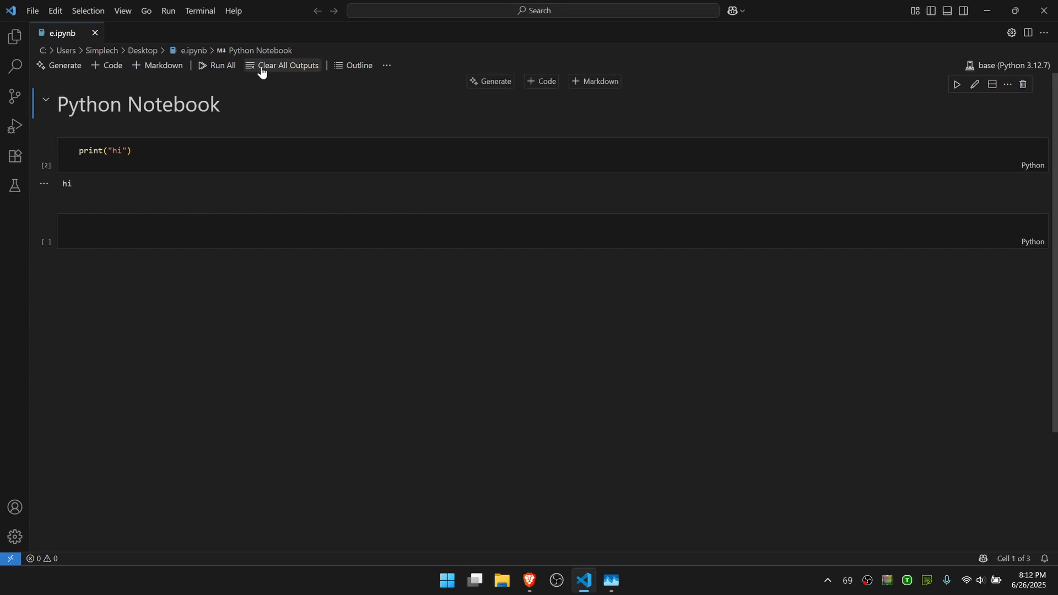
mouse_move(385, 66)
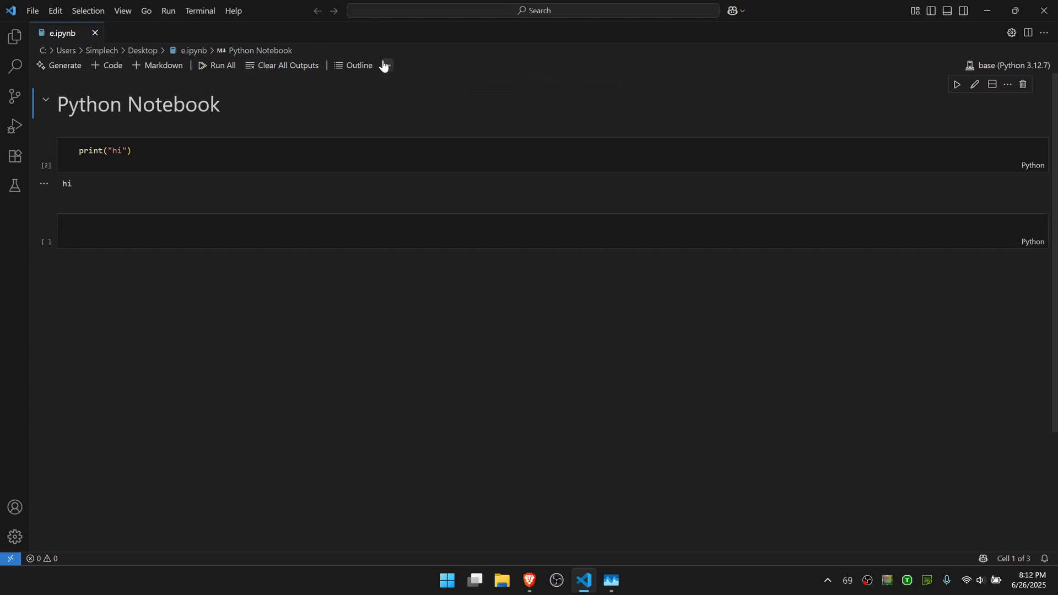
Export the e.ipynb notebook as HTML and save it to the Desktop
left_click(385, 66)
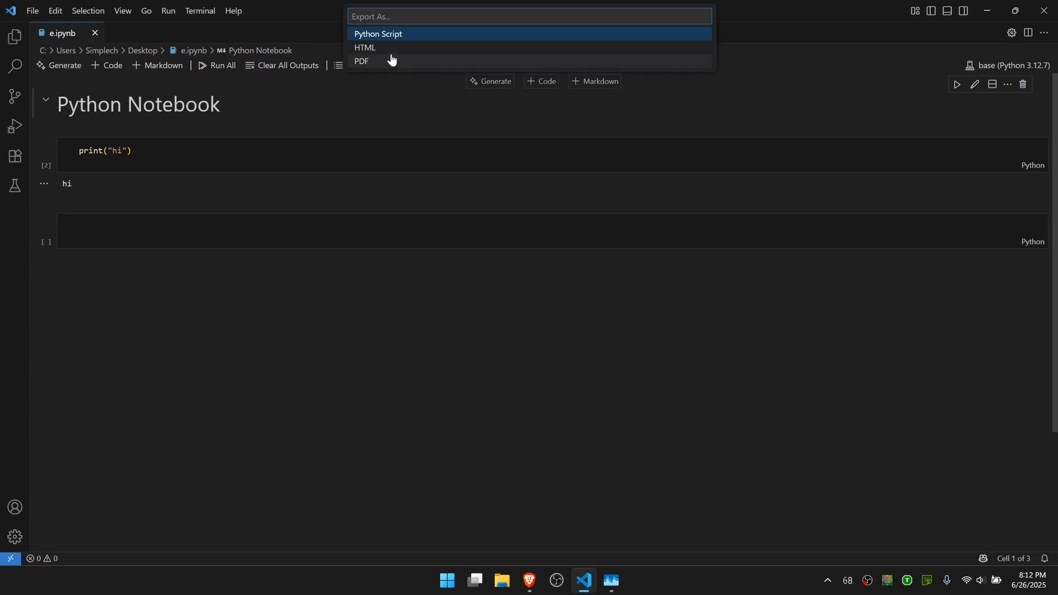
left_click(365, 47)
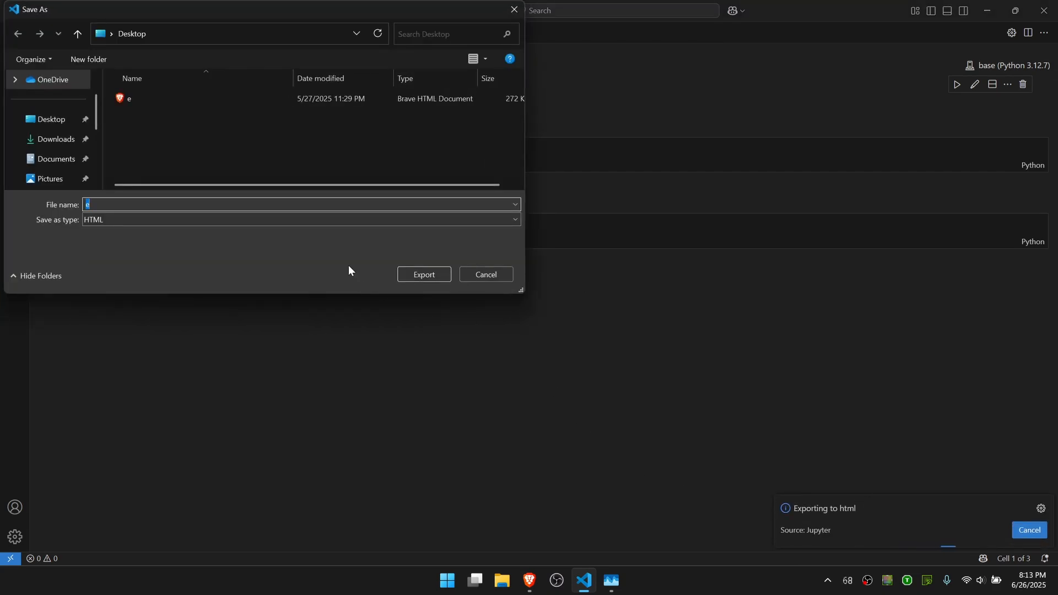
left_click(424, 274)
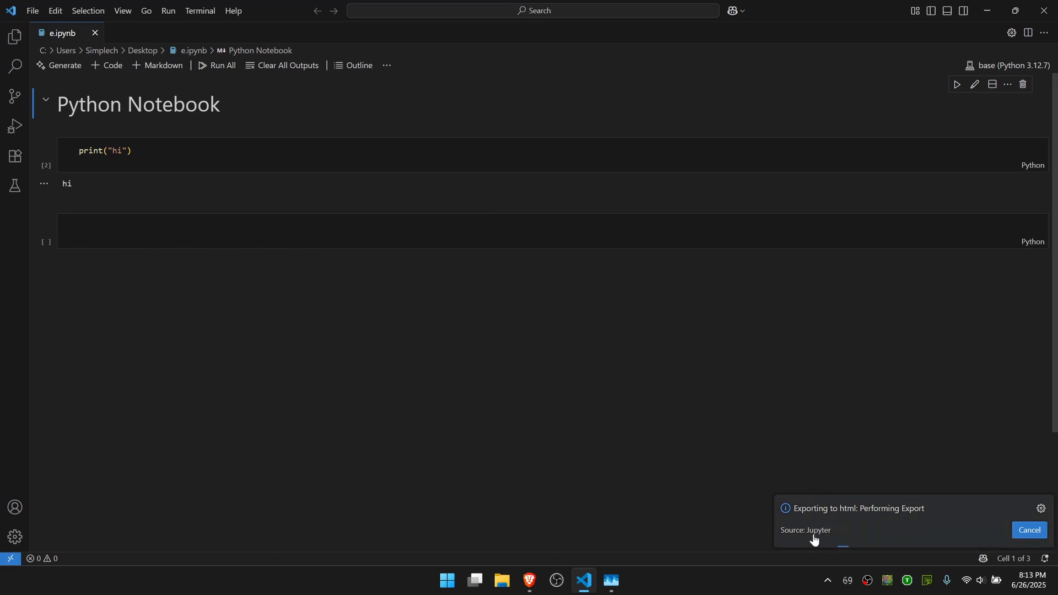
mouse_move(585, 267)
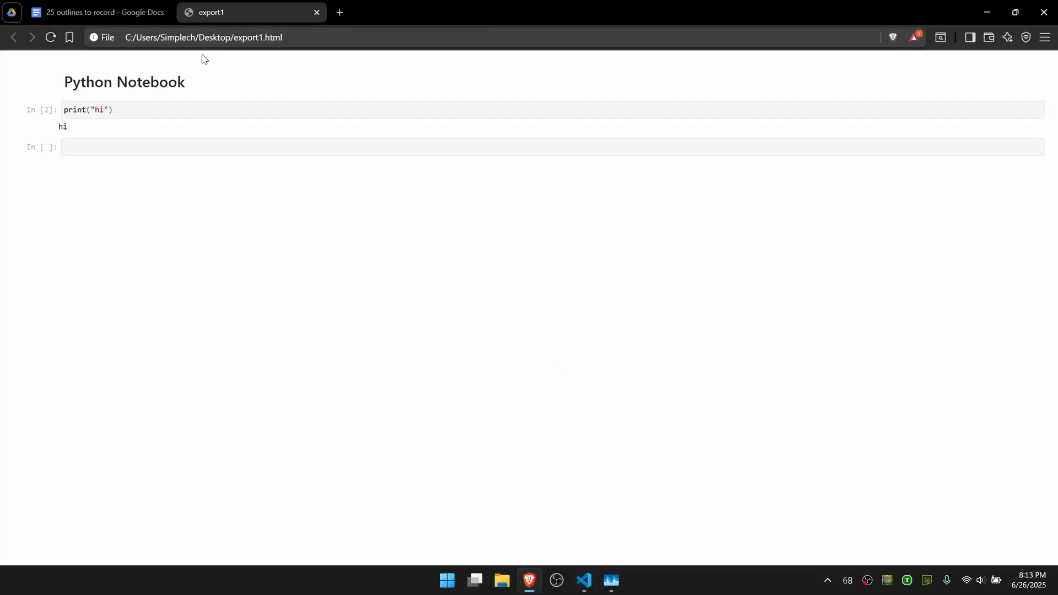
mouse_move(111, 33)
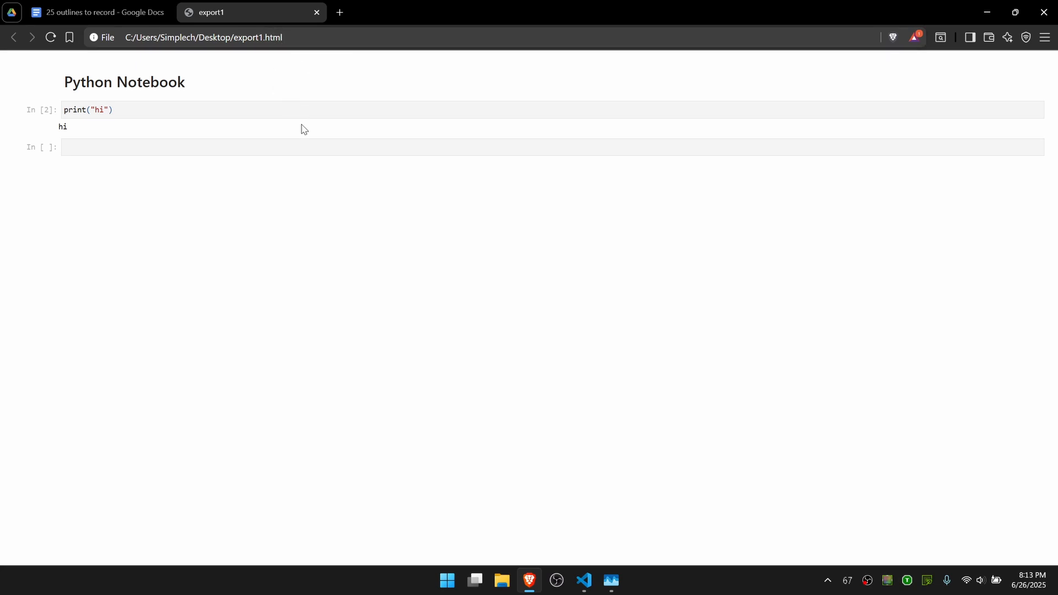
mouse_move(358, 147)
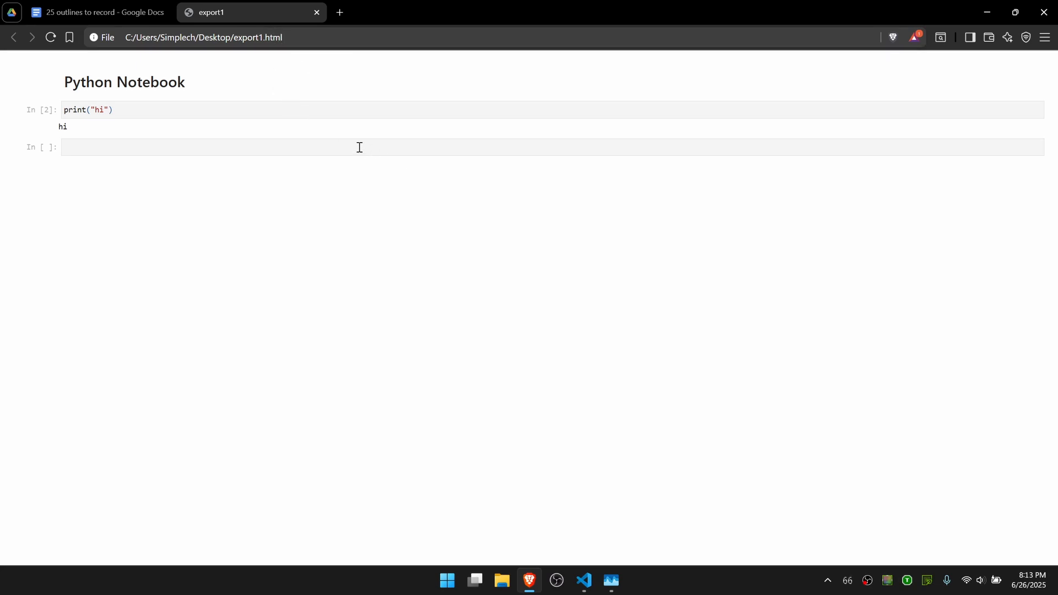
Print the notebook page in Brave using the Save as PDF destination
key("ctrl+p")
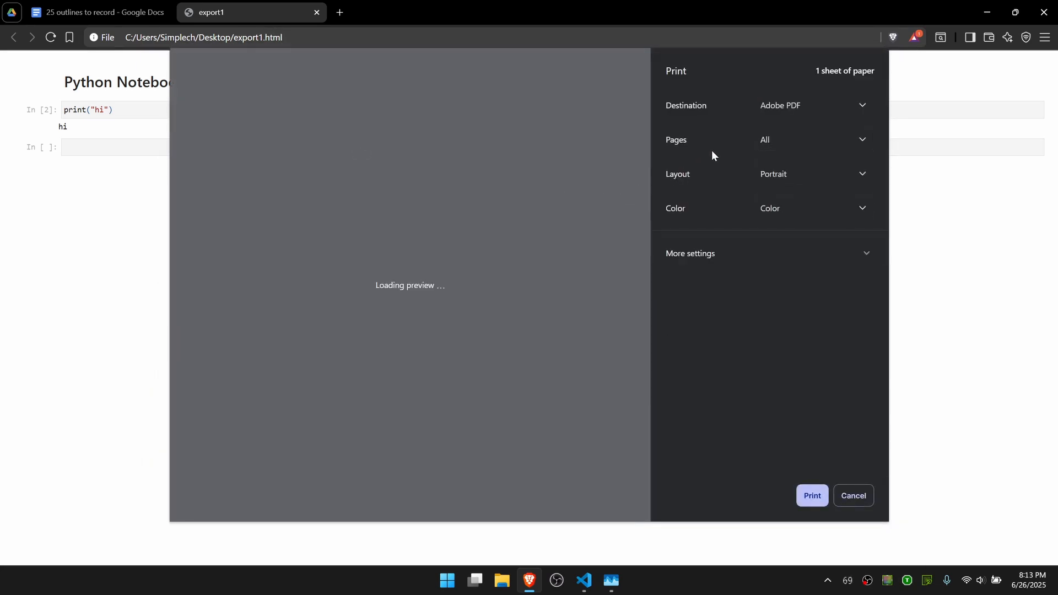
left_click(812, 105)
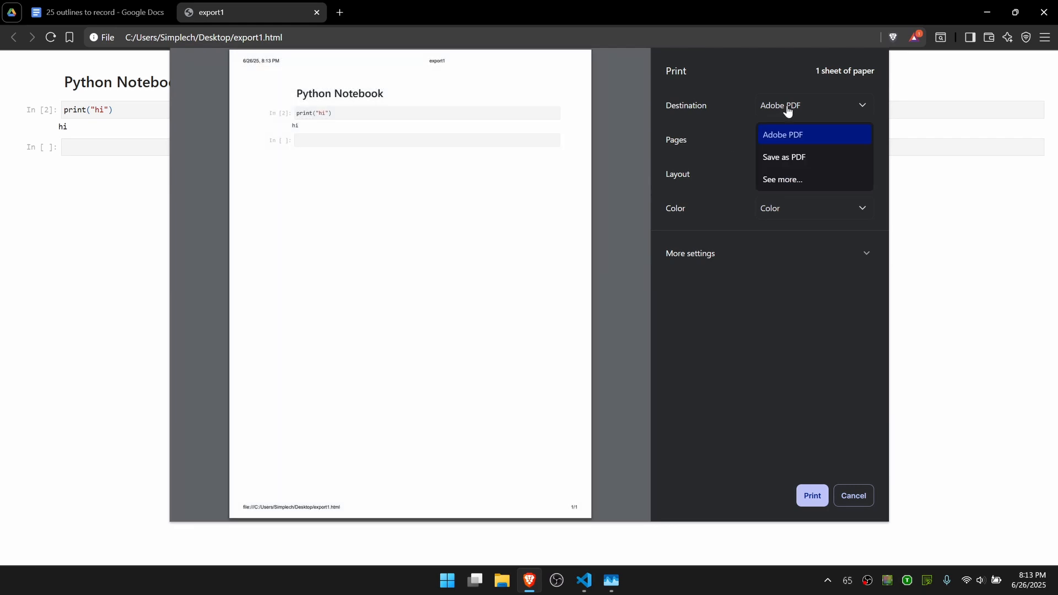
left_click(784, 156)
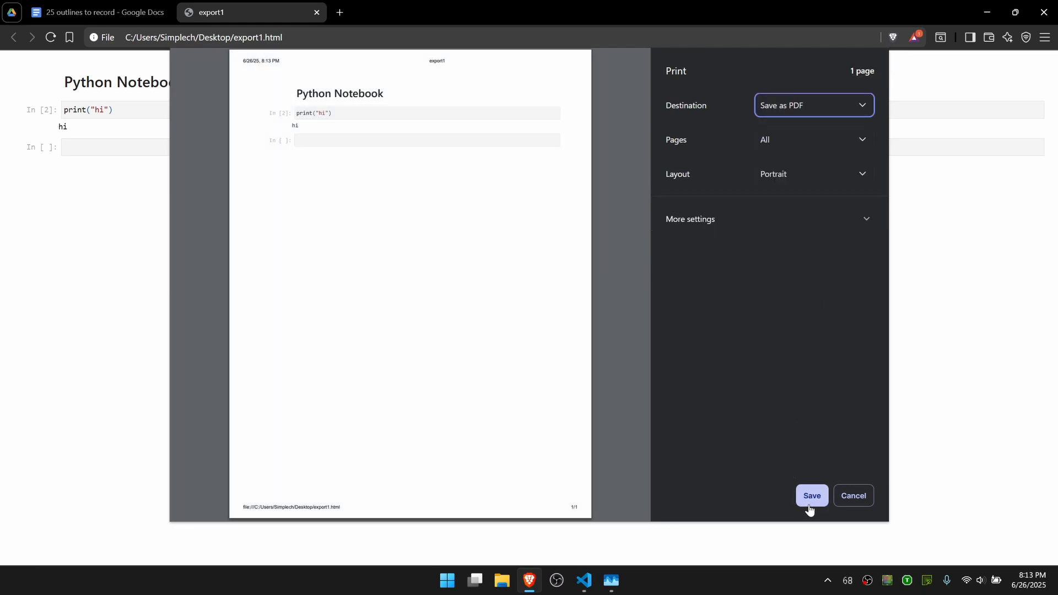
mouse_move(799, 524)
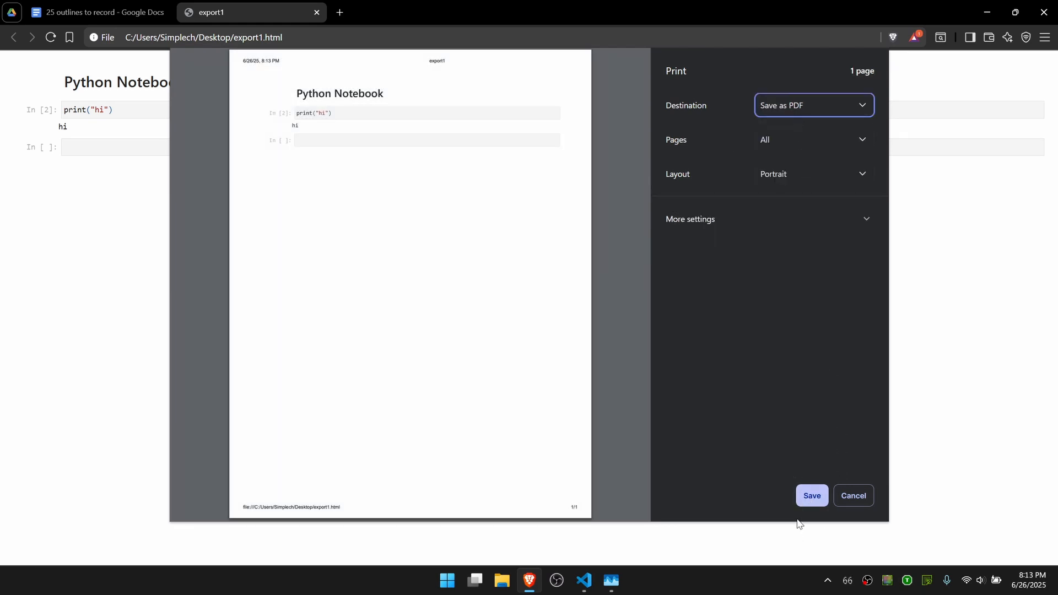
left_click(811, 495)
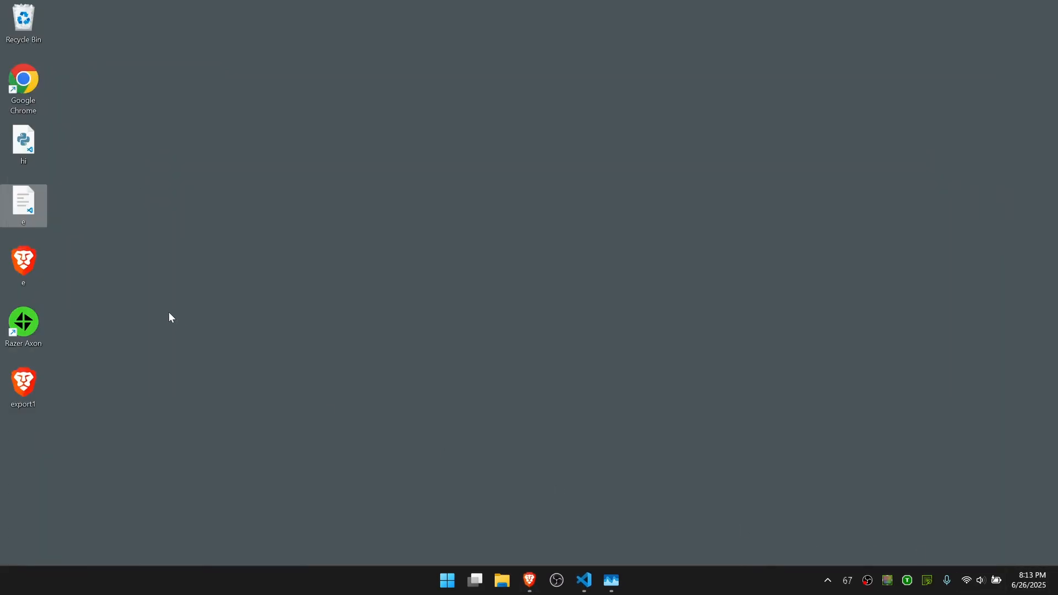
mouse_move(382, 552)
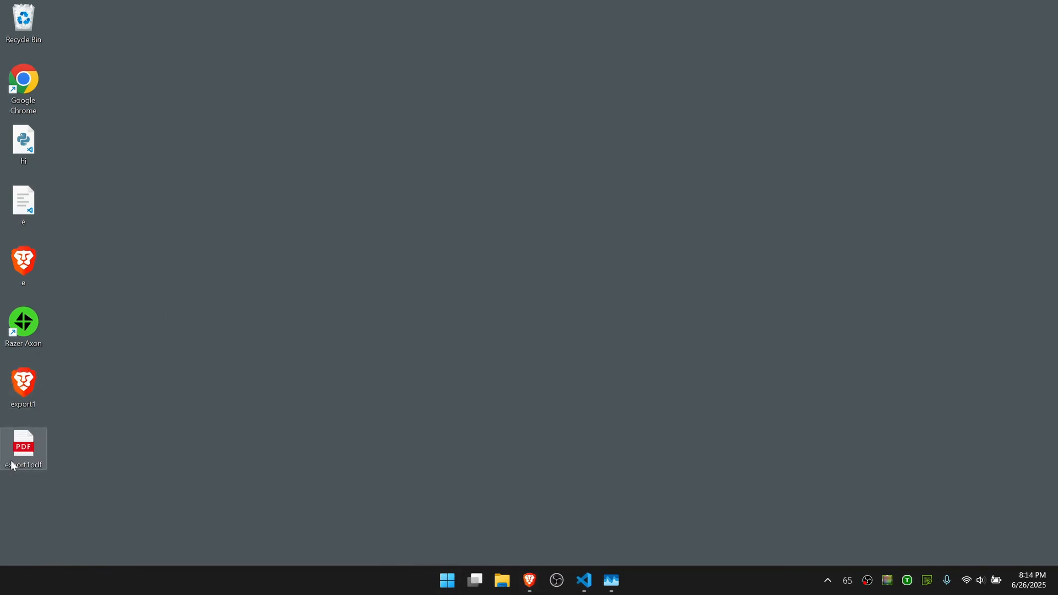
Open export1.pdf from the desktop in Adobe Acrobat
double_click(23, 446)
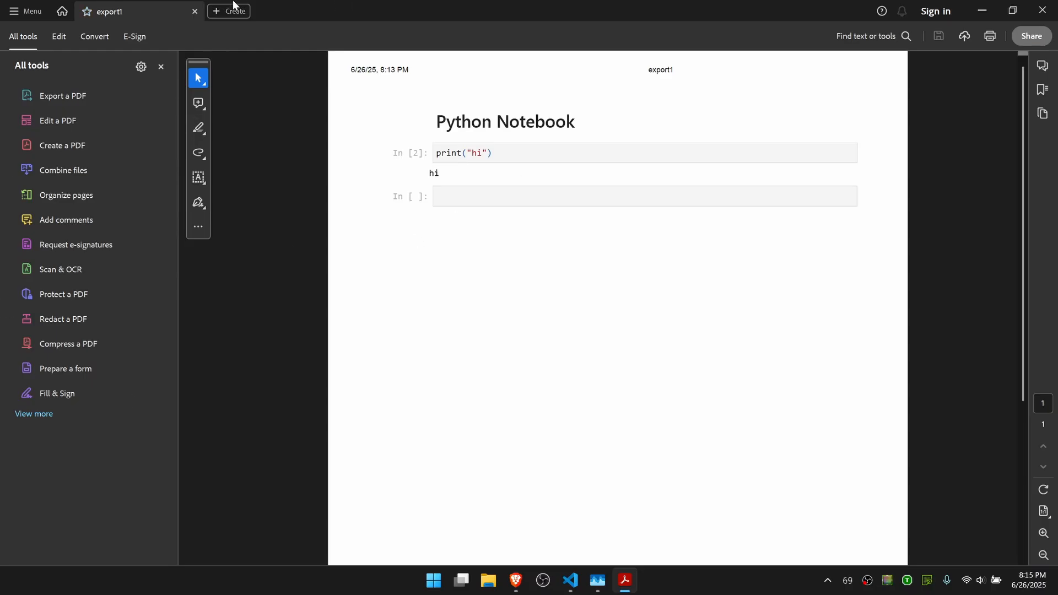
mouse_move(198, 102)
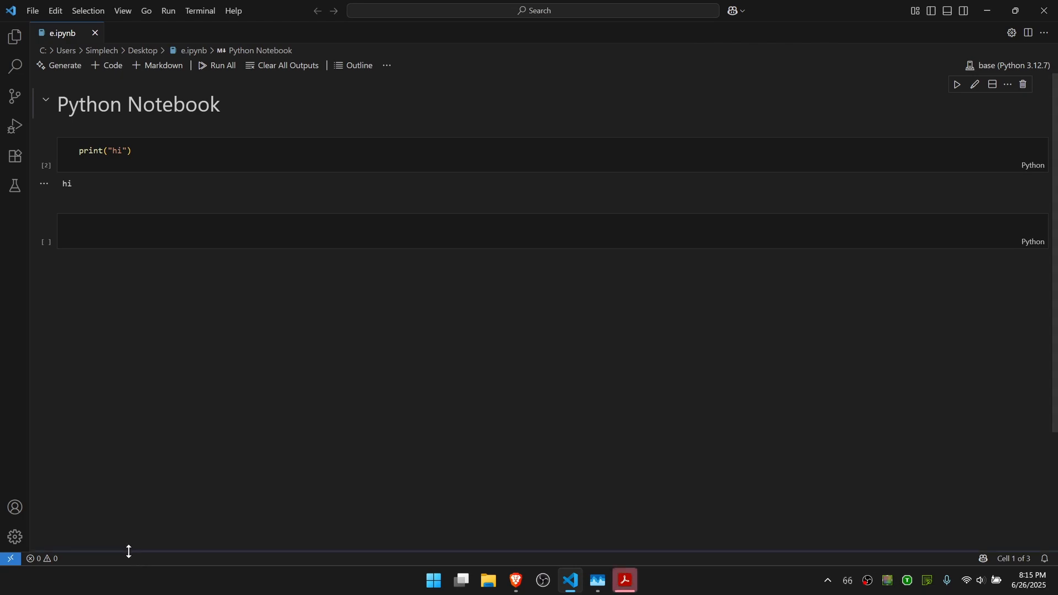
mouse_move(586, 575)
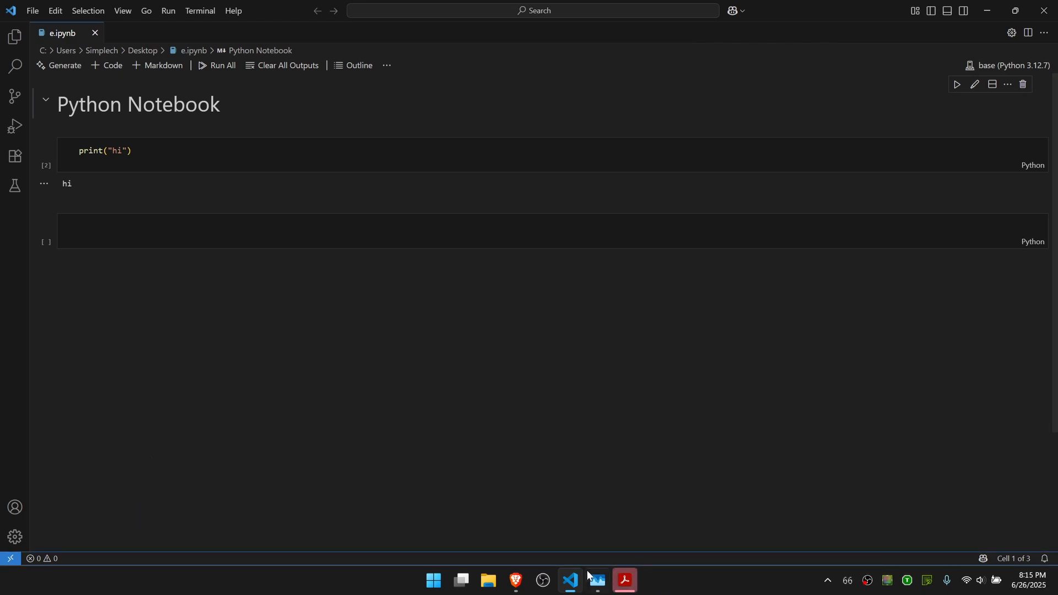